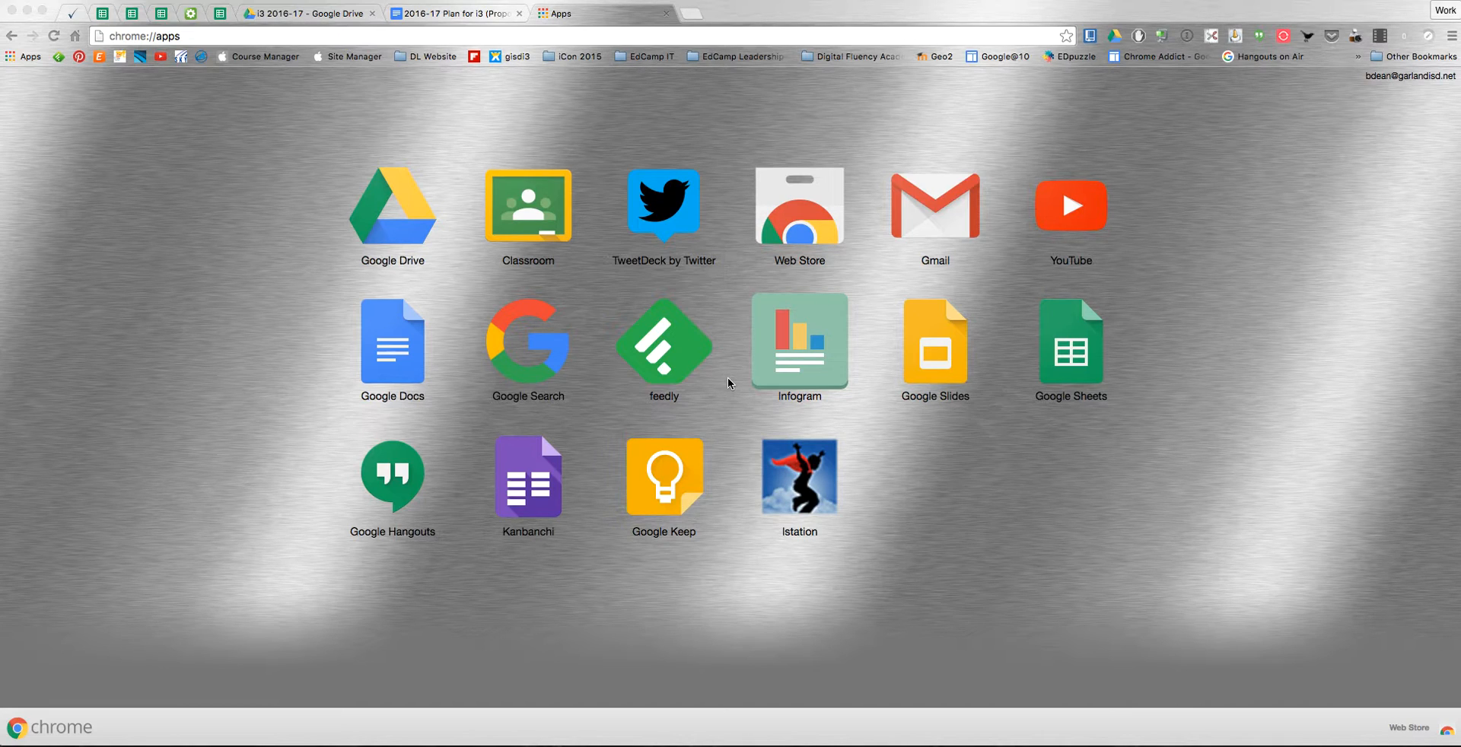
pyautogui.moveTo(382, 448)
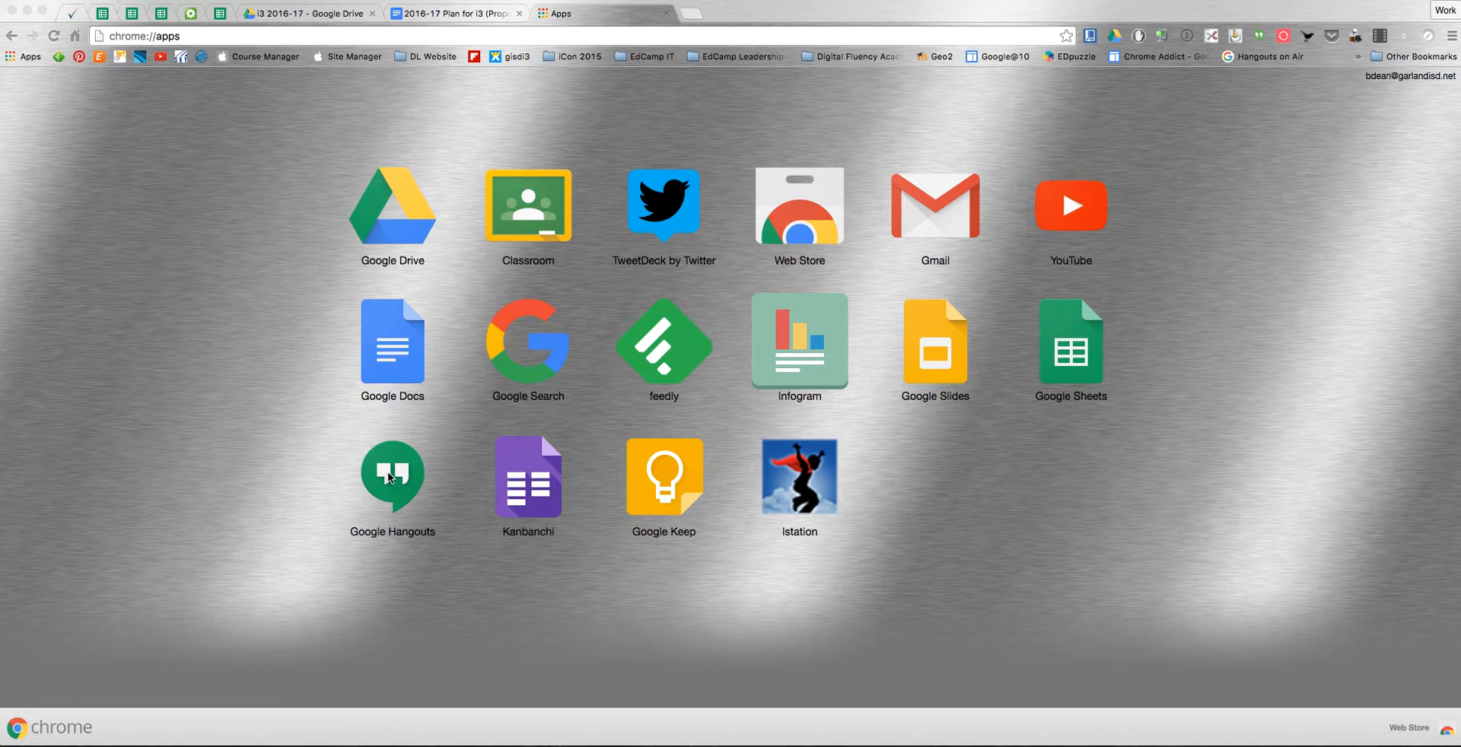
# Bring up the context menu for the Google Hangouts app on chrome://apps
pyautogui.rightClick(391, 478)
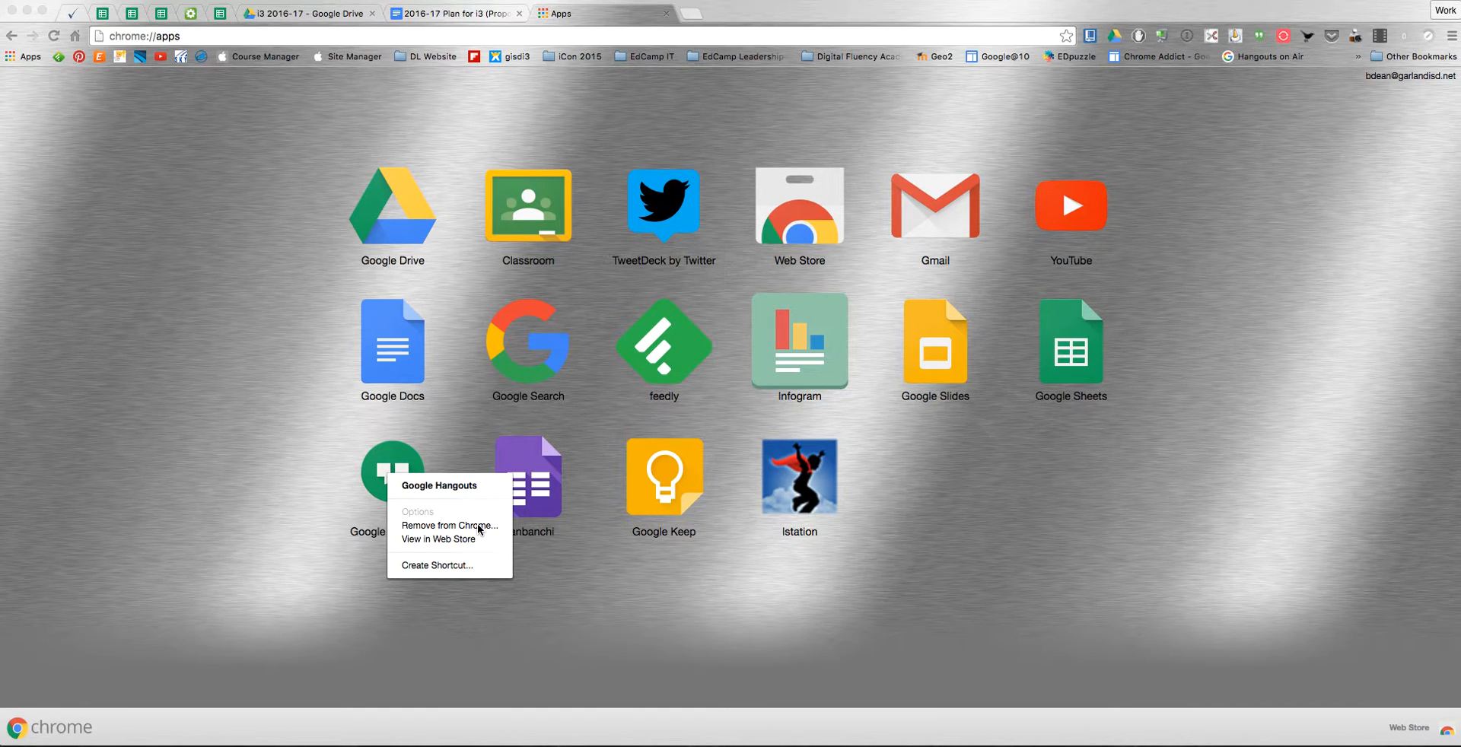
# Remove Google Hangouts via 'Remove from Chrome...' and confirm the removal
pyautogui.click(450, 525)
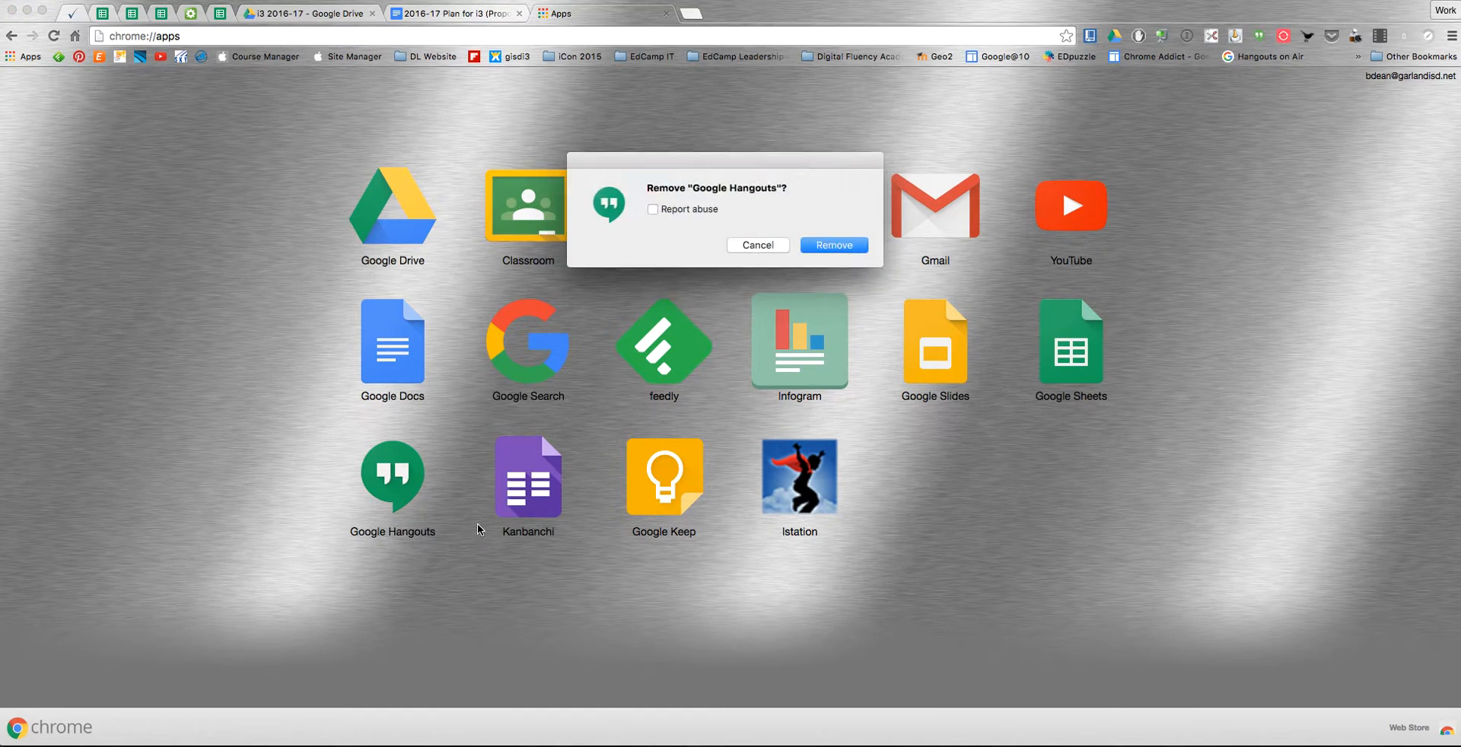
pyautogui.moveTo(841, 208)
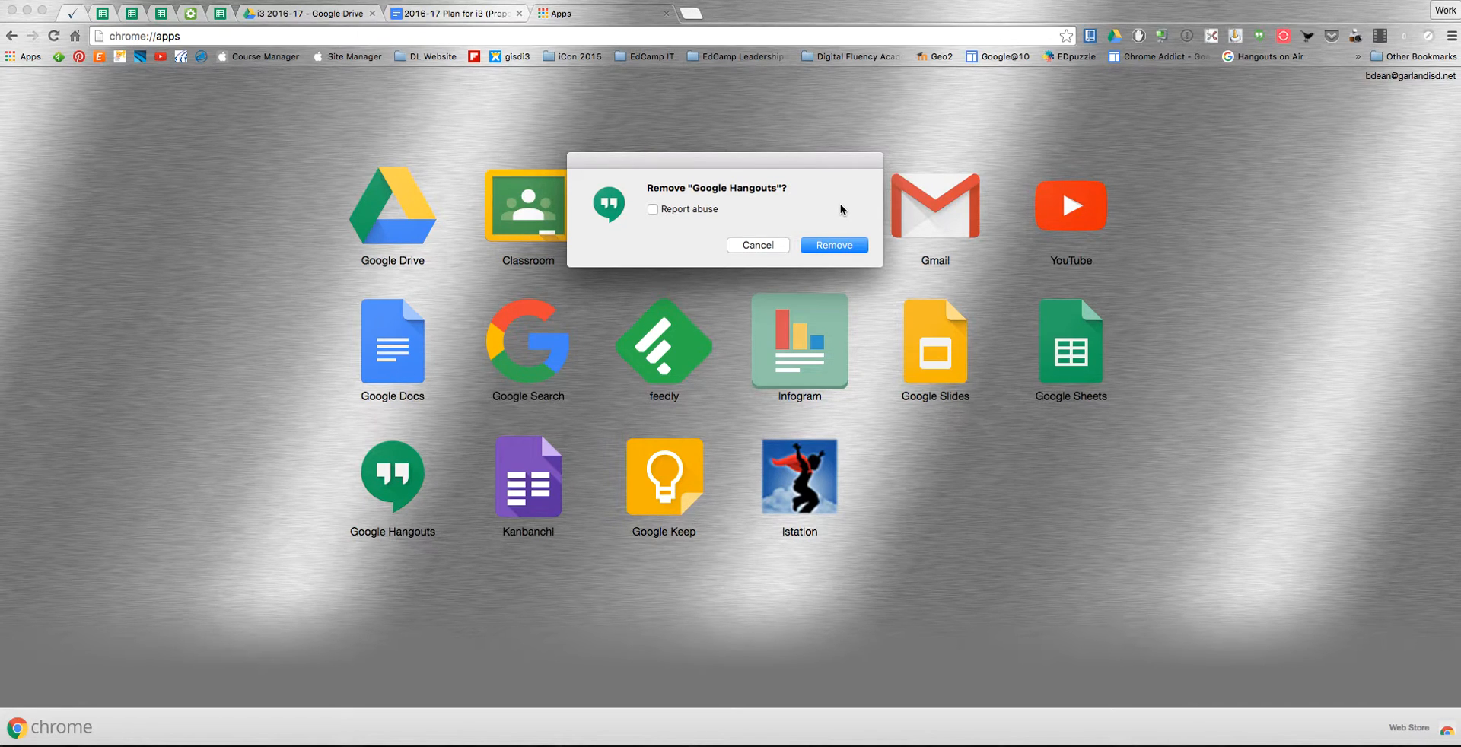
pyautogui.click(833, 243)
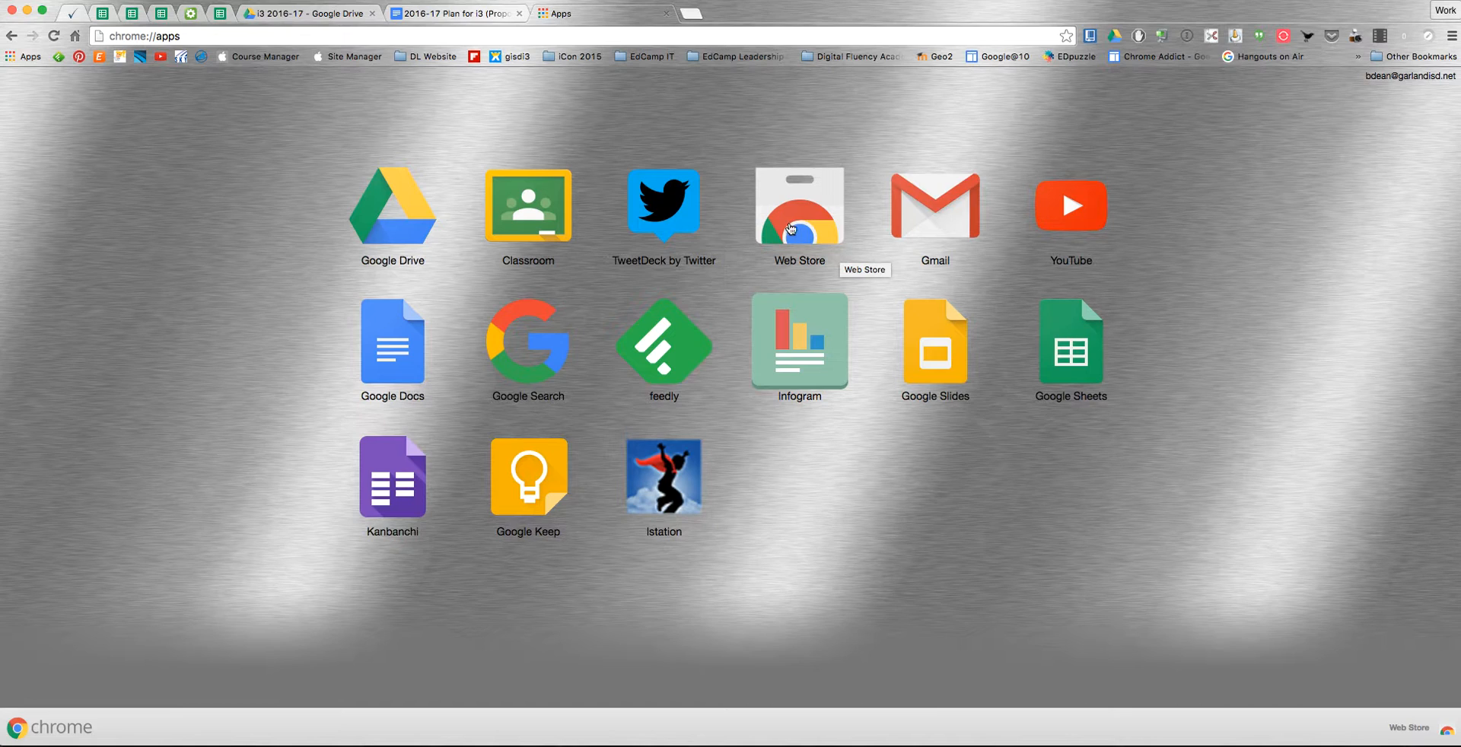
# Search the Chrome Web Store for 'hangouts'
pyautogui.click(799, 206)
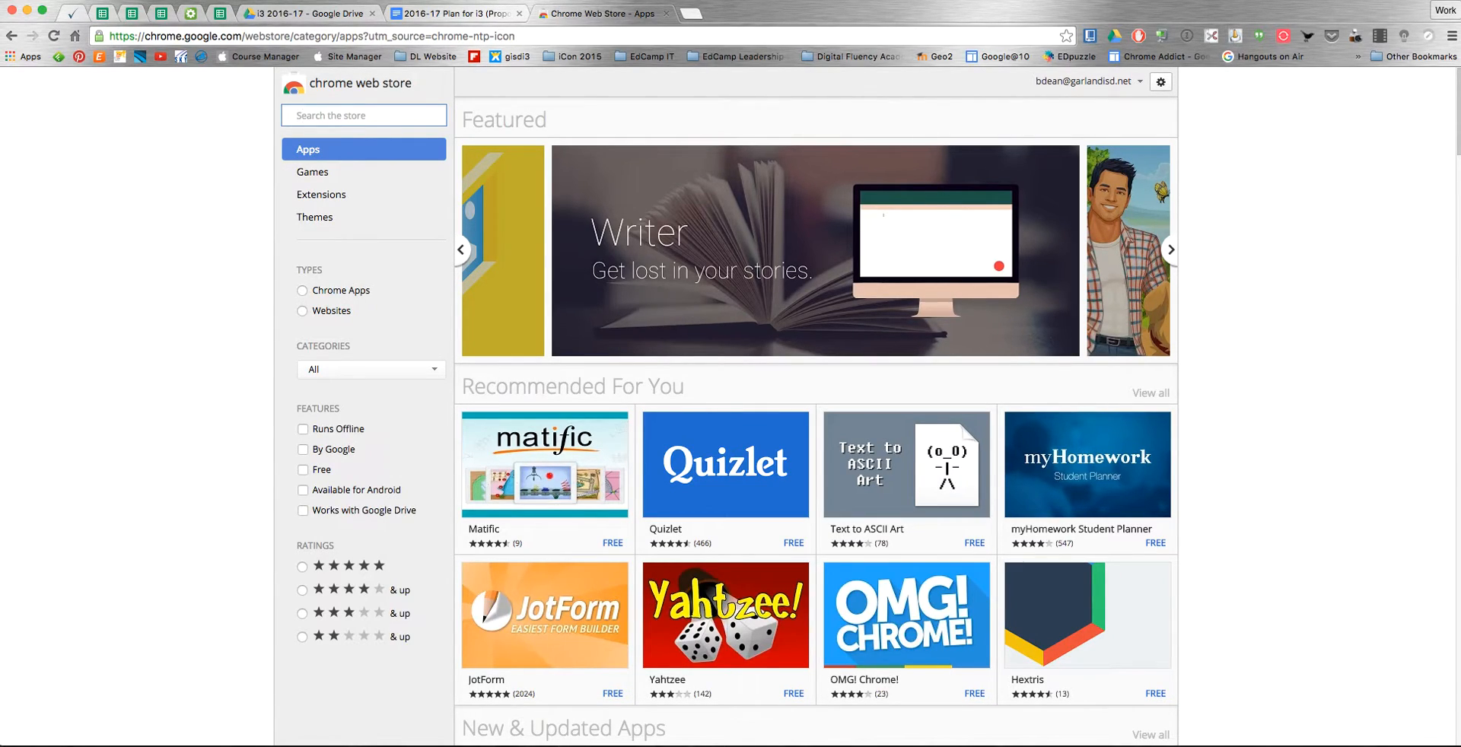
pyautogui.write('hangouts')
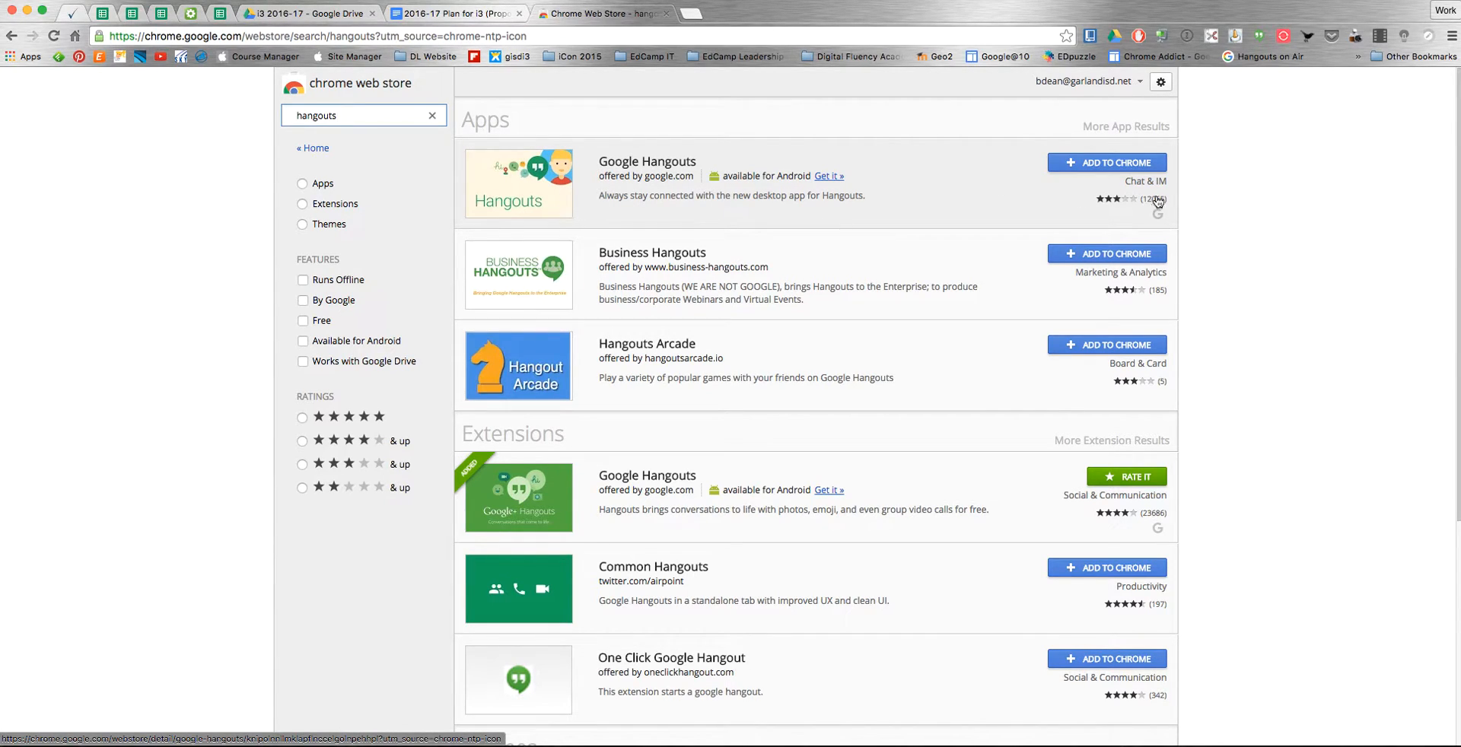
# Add the Google Hangouts app to Chrome, accept its permissions, and check the apps page
pyautogui.click(1107, 163)
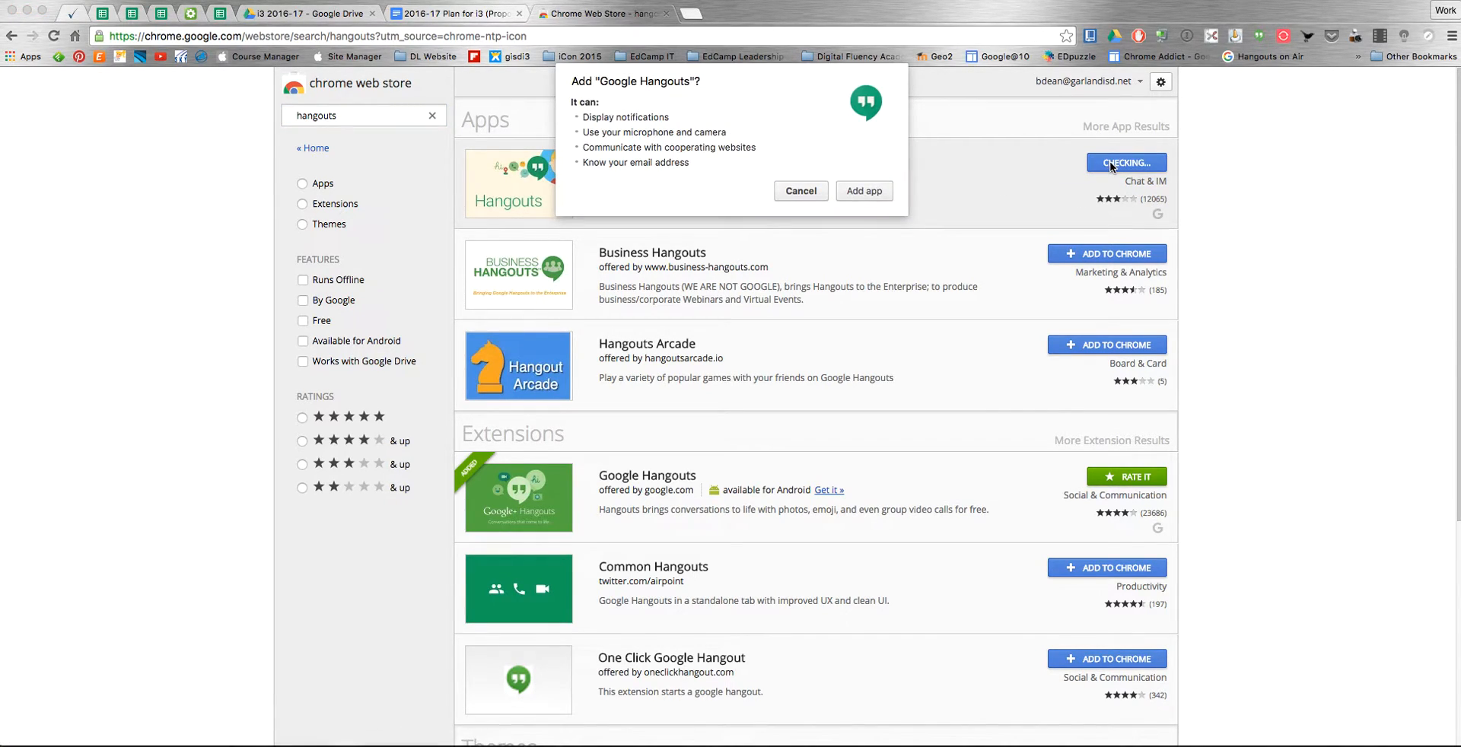
pyautogui.click(862, 191)
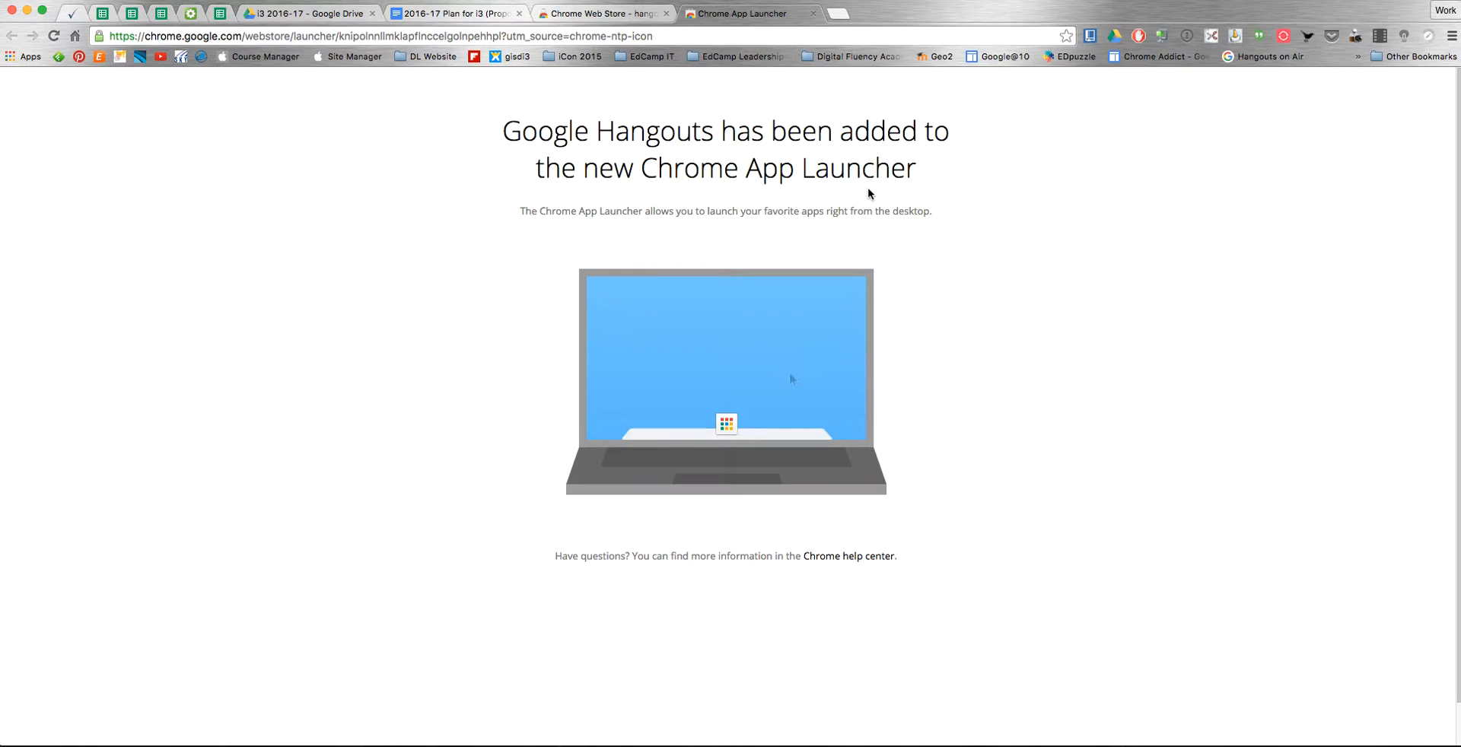
pyautogui.click(726, 425)
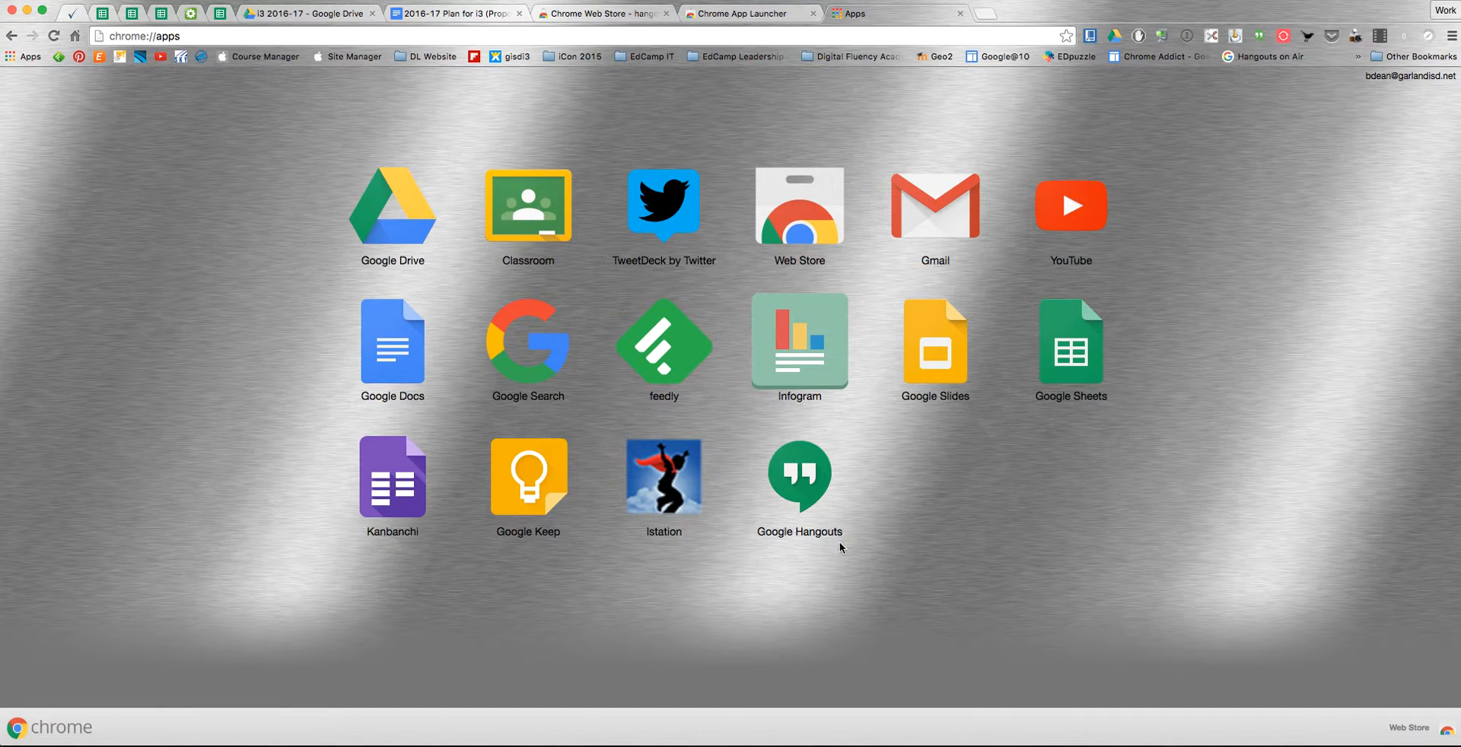
pyautogui.moveTo(799, 478)
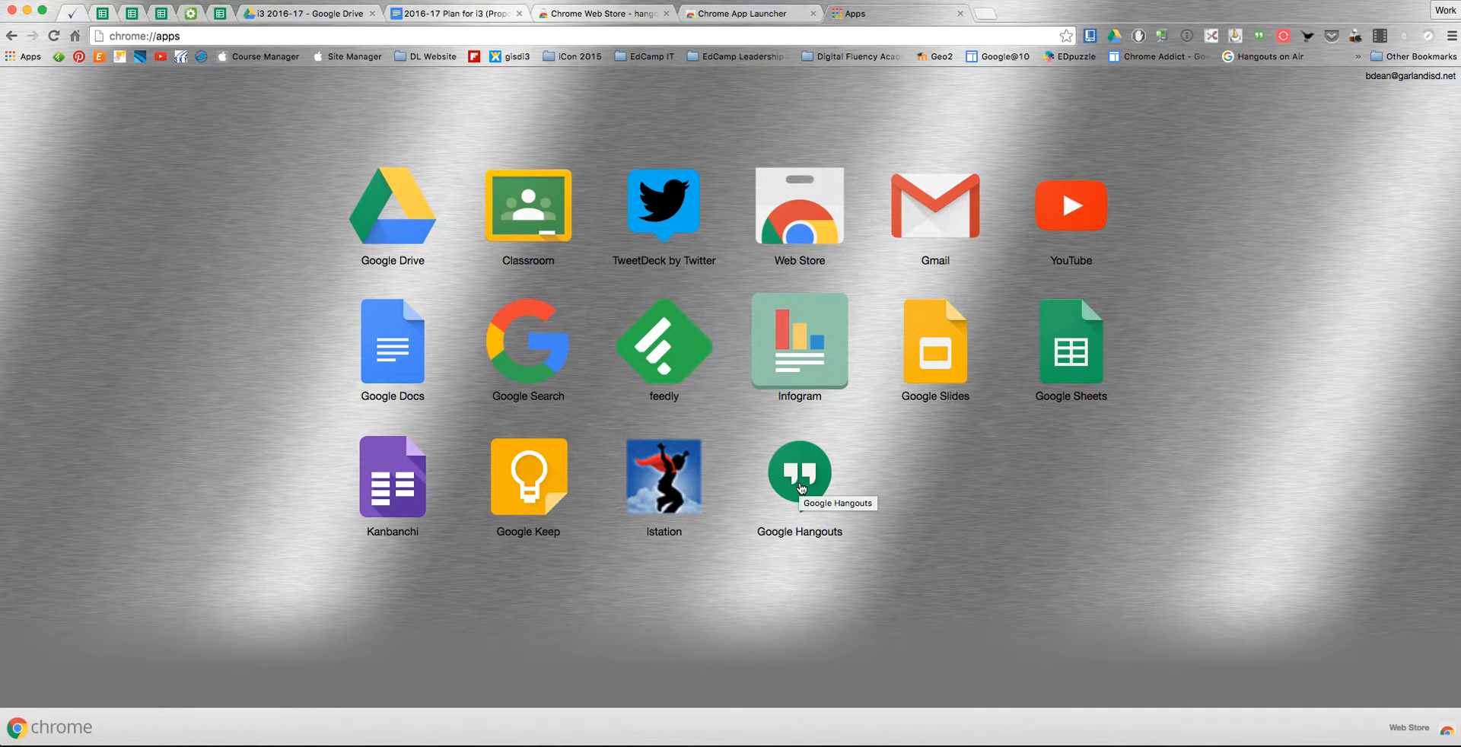